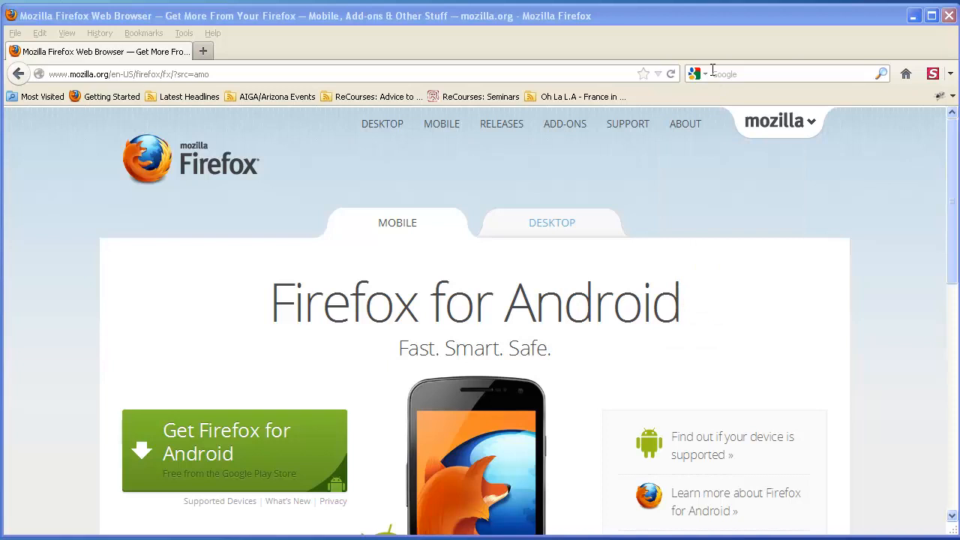
- Search for 'firebug' and go to the getfirebug.com downloads page
text(firebug)
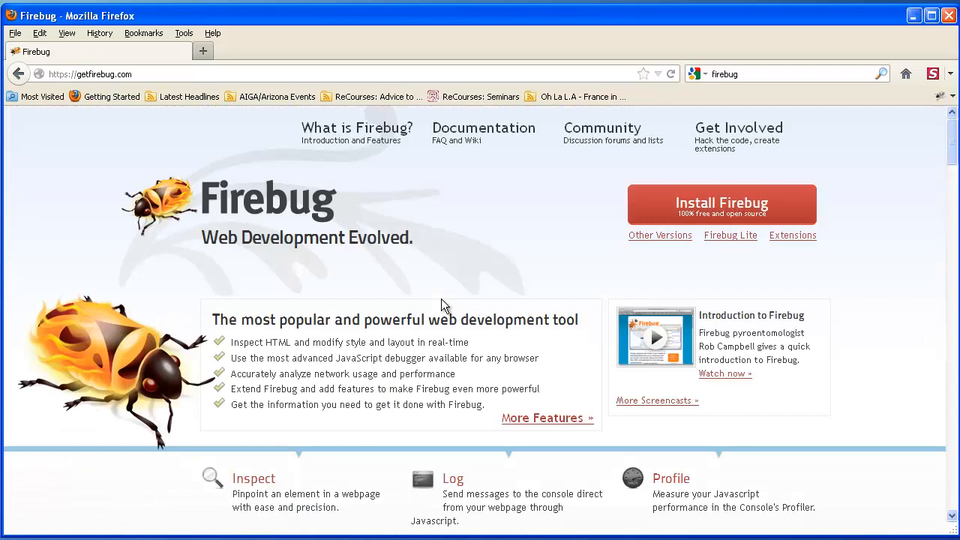
click(721, 204)
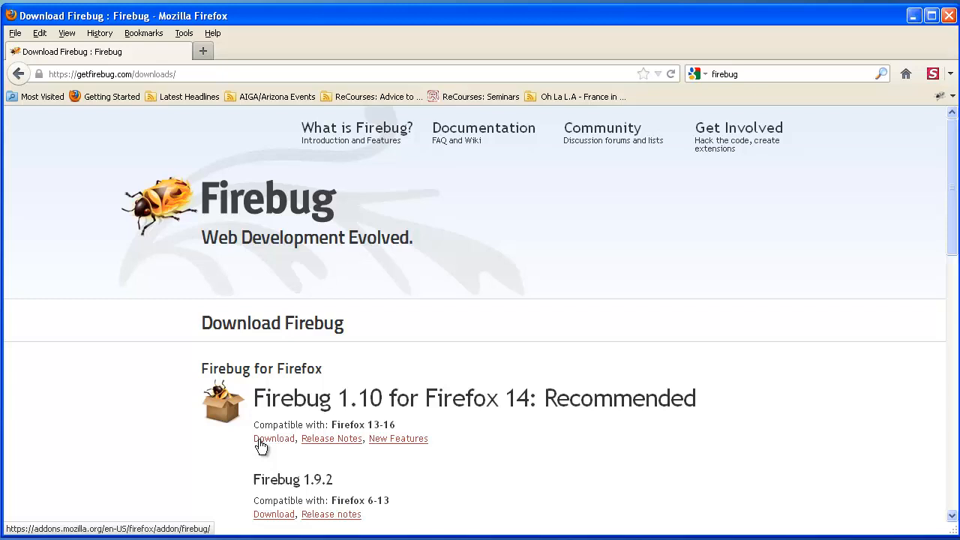
mouse_move(951, 110)
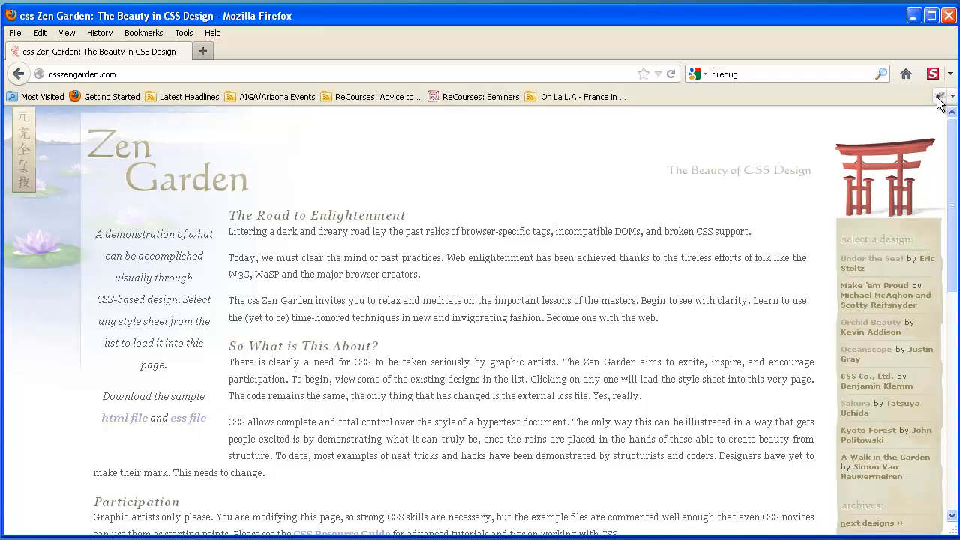
mouse_move(939, 96)
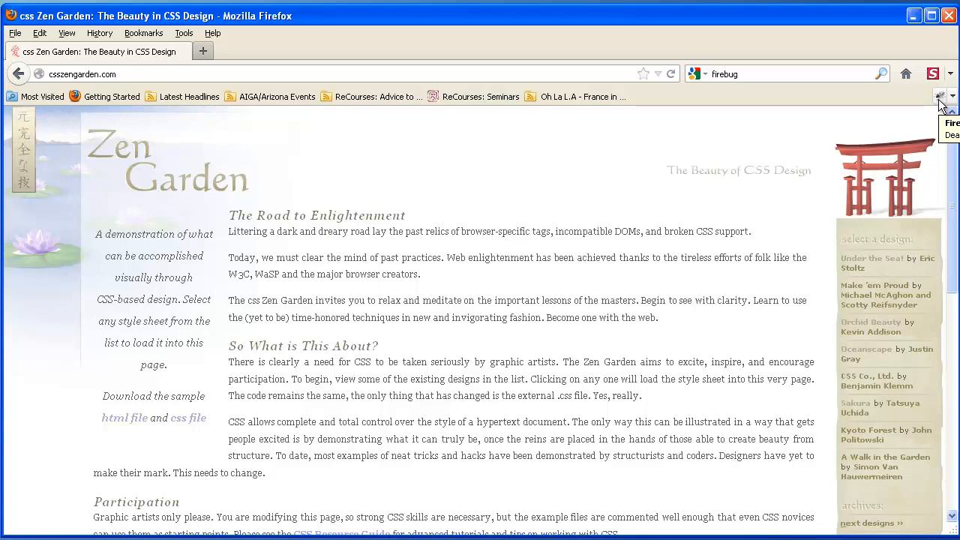
- Open Firebug on the CSS Zen Garden page from the add-on bar
click(940, 96)
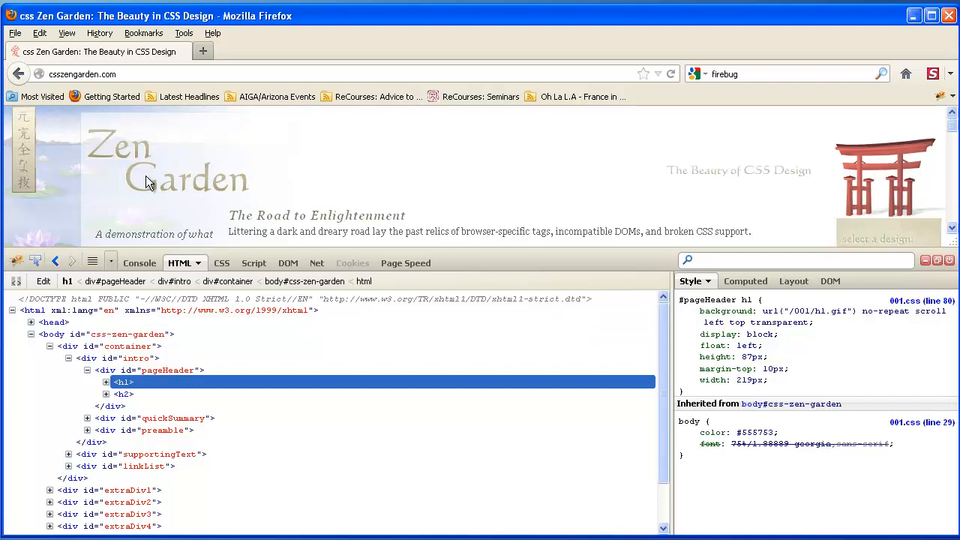
mouse_move(123, 382)
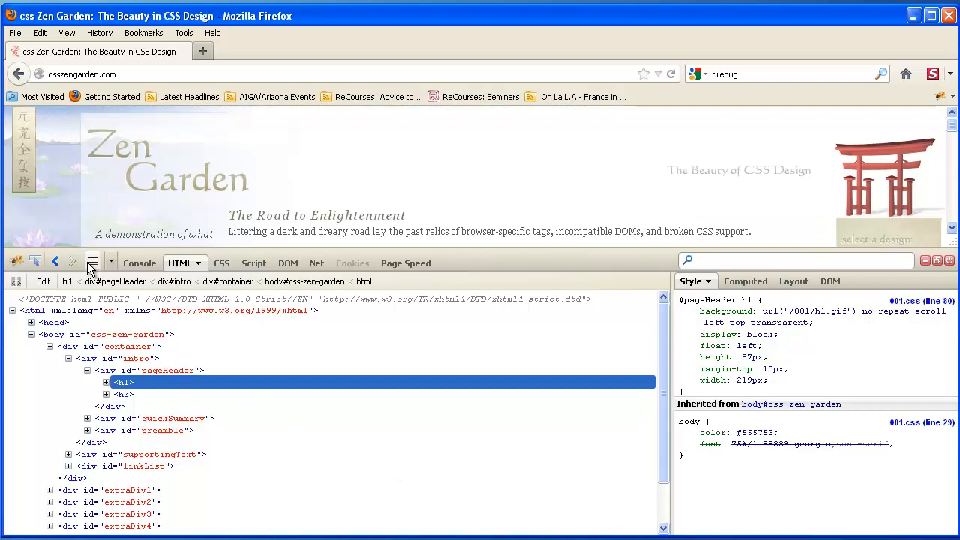
mouse_move(146, 164)
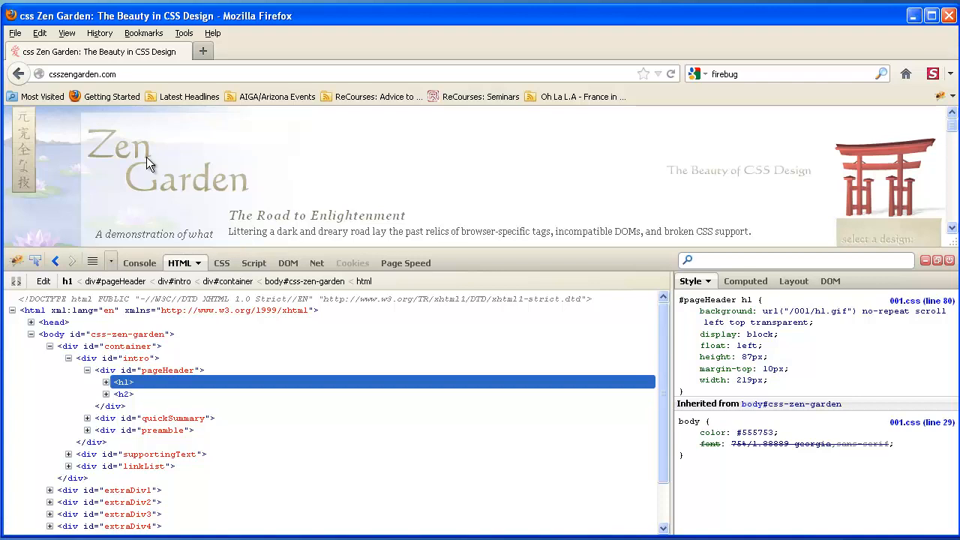
mouse_move(122, 382)
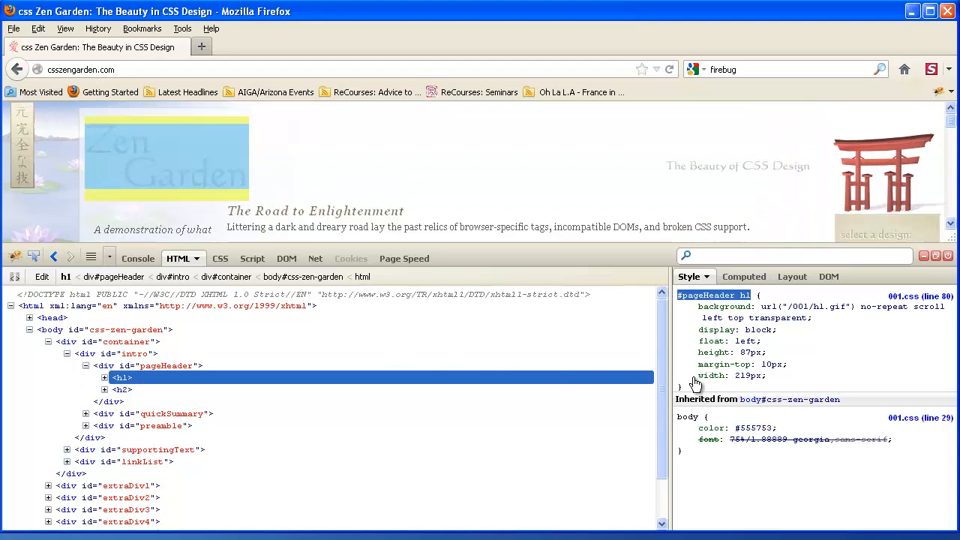
click(682, 306)
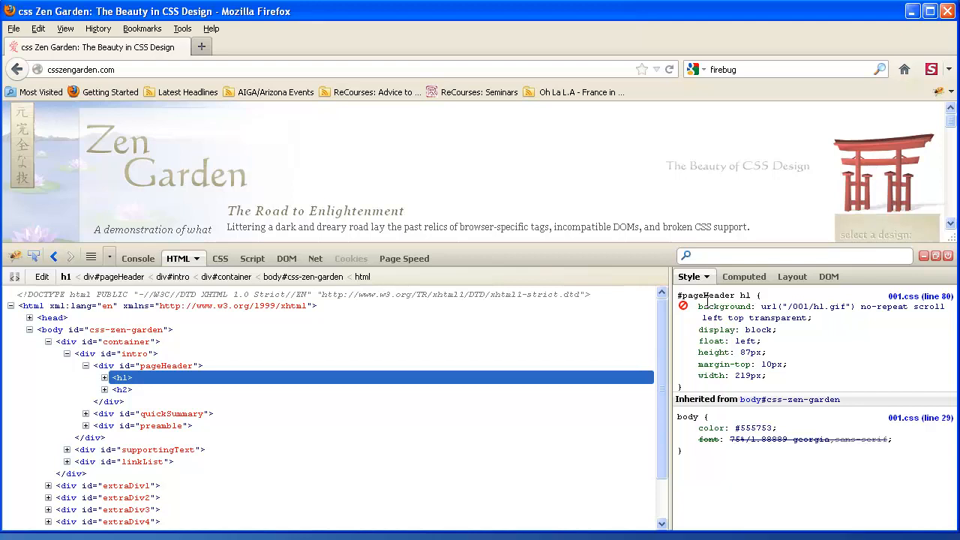
mouse_move(803, 307)
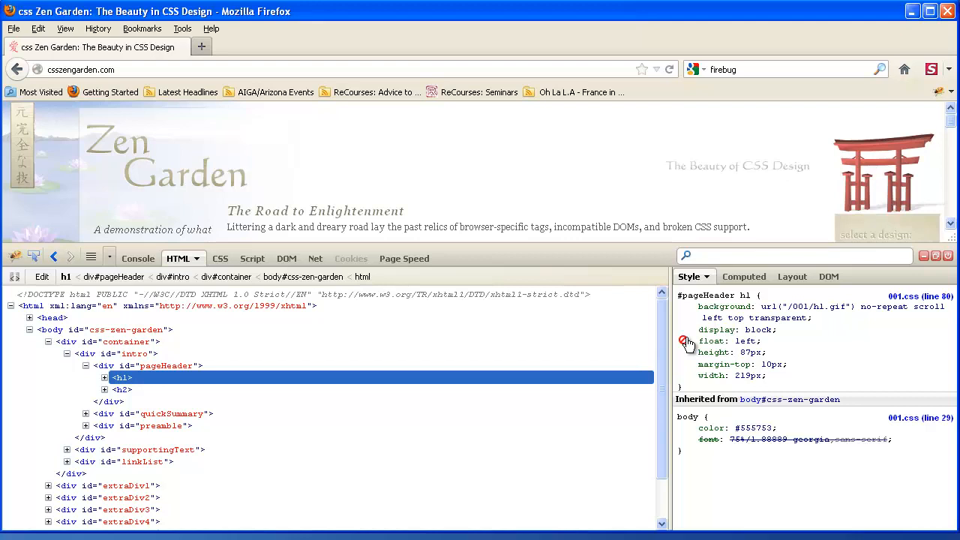
- Toggle the heading's float: left, margin-top and width declarations off and back on
click(684, 341)
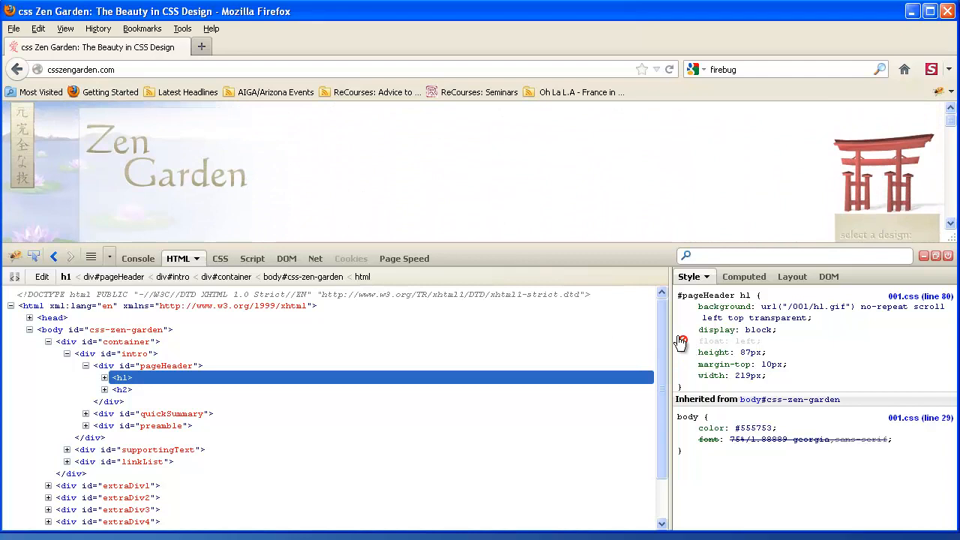
click(680, 342)
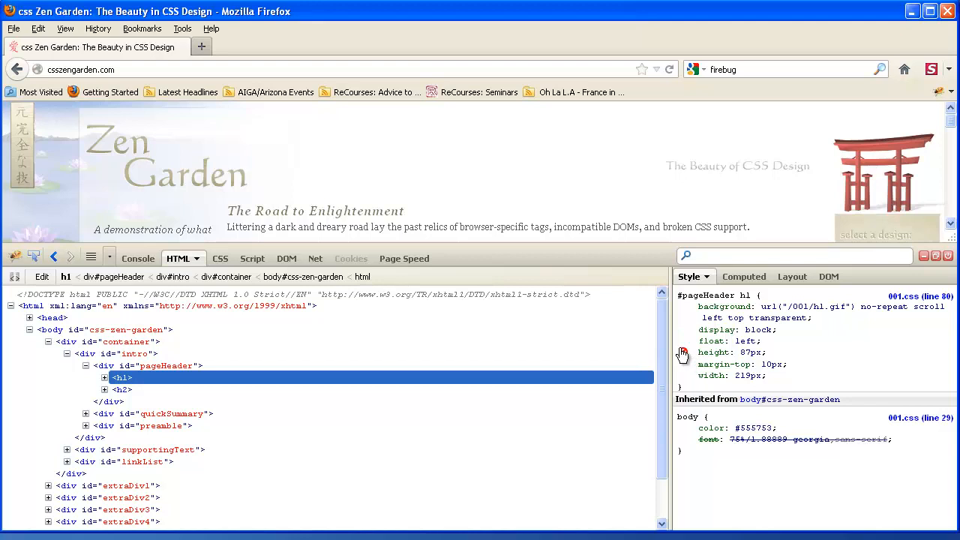
click(683, 353)
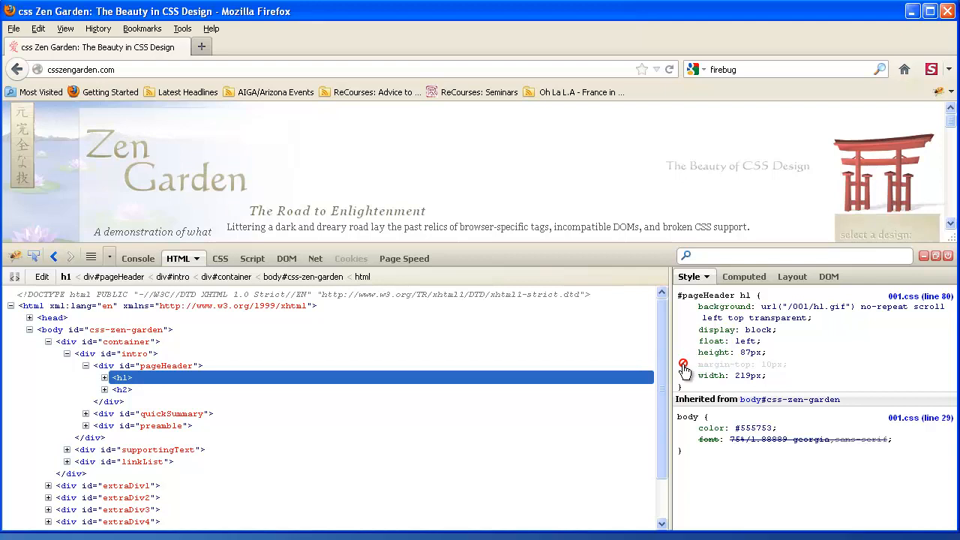
click(682, 364)
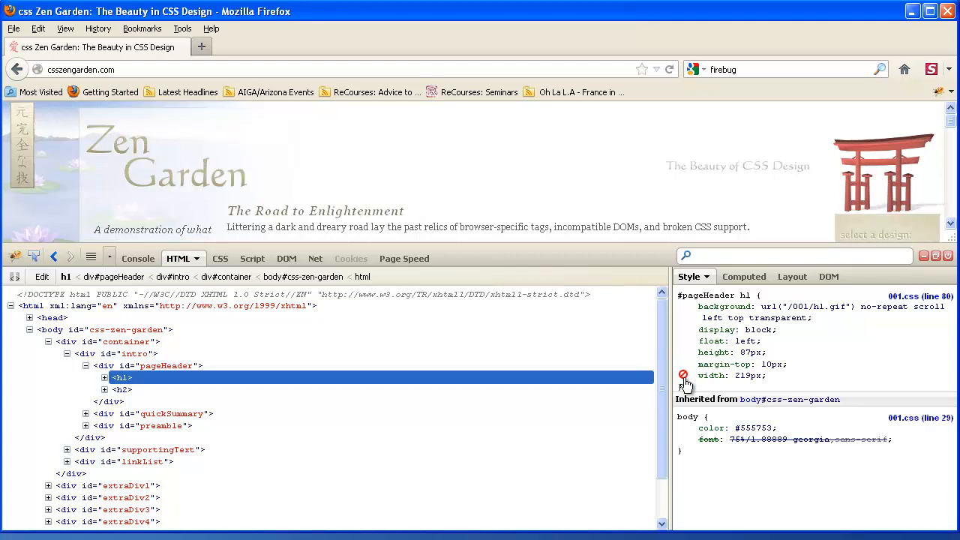
click(173, 413)
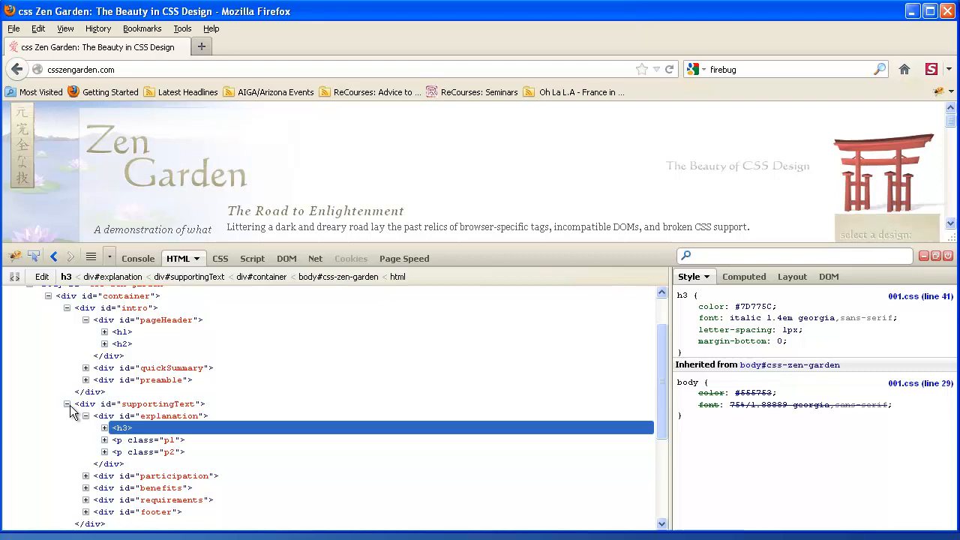
- Collapse and re-expand div#supportingText, then expand the explanation heading's contents
click(85, 416)
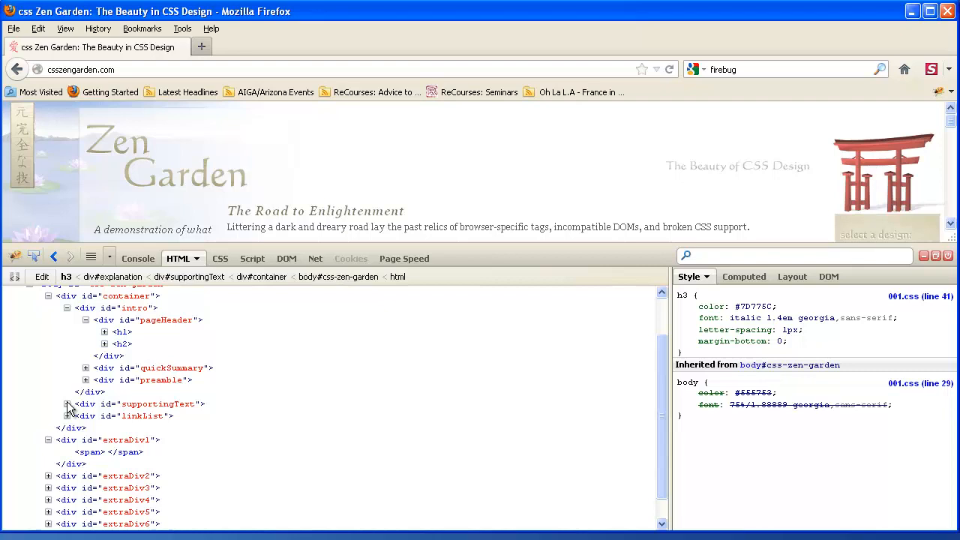
click(66, 403)
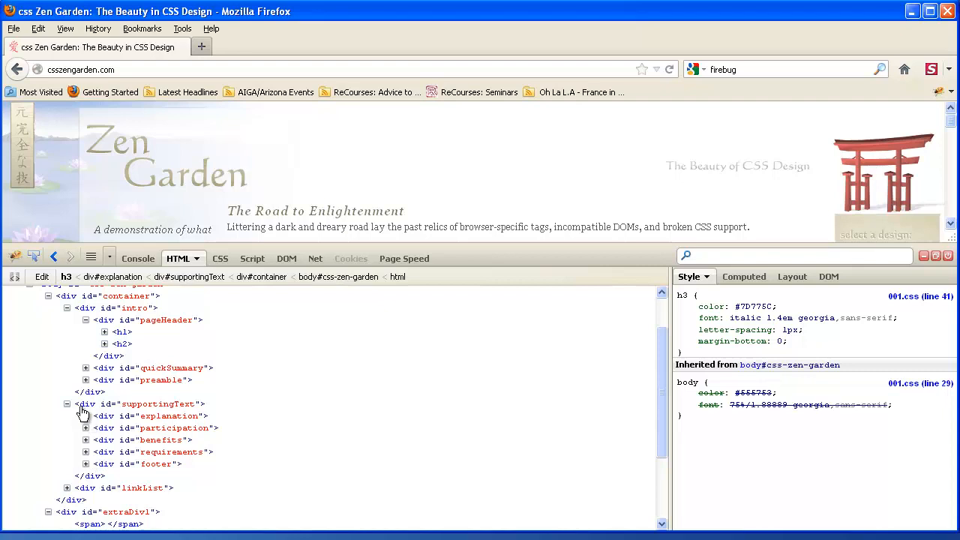
click(85, 415)
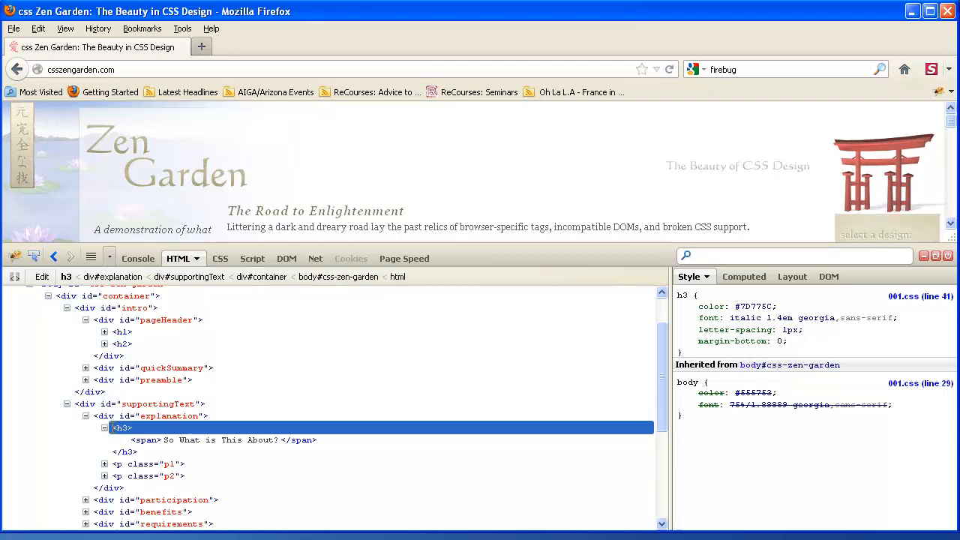
- Inspect styles of the heading span, the h3, then the supportingText div
click(214, 440)
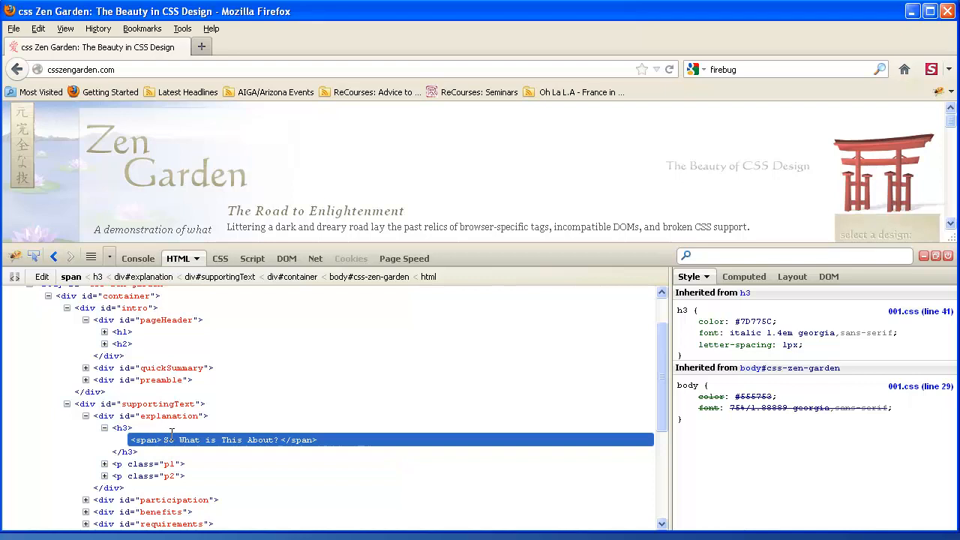
scroll(down, 3)
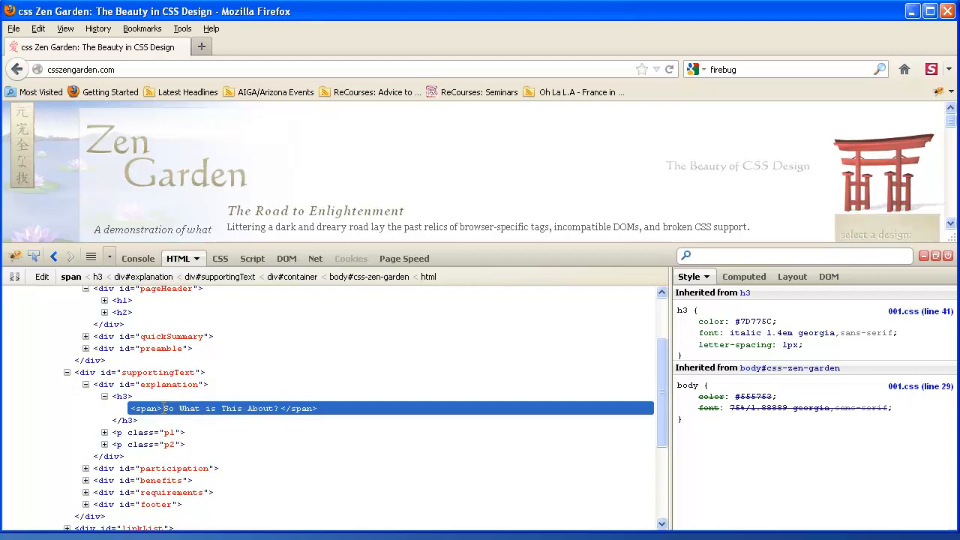
click(122, 396)
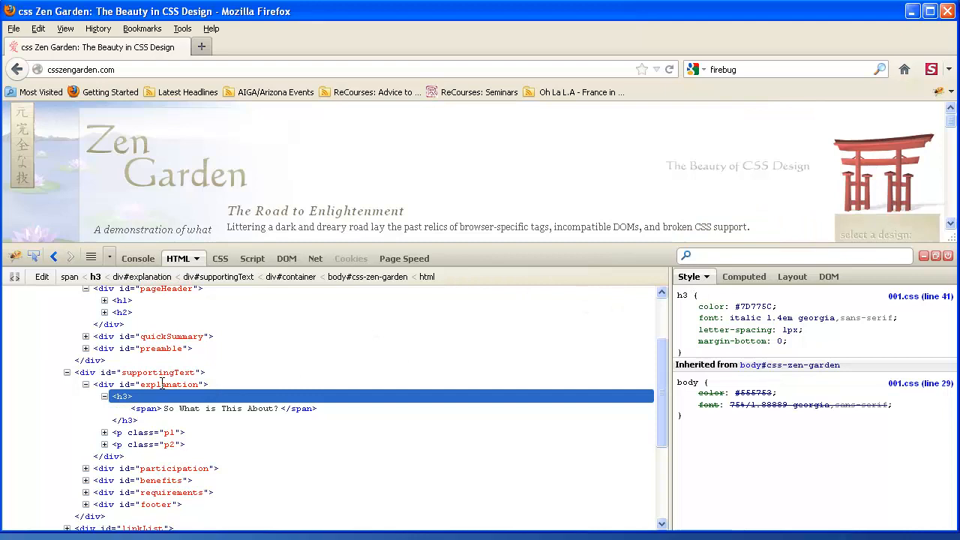
click(139, 372)
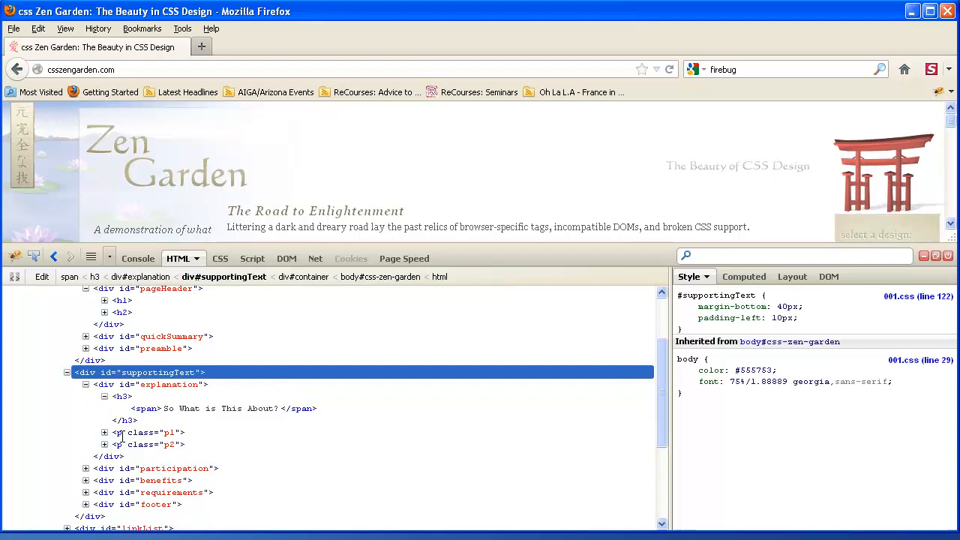
- Select the p1 paragraph to view its zero top margin and justified text
click(150, 432)
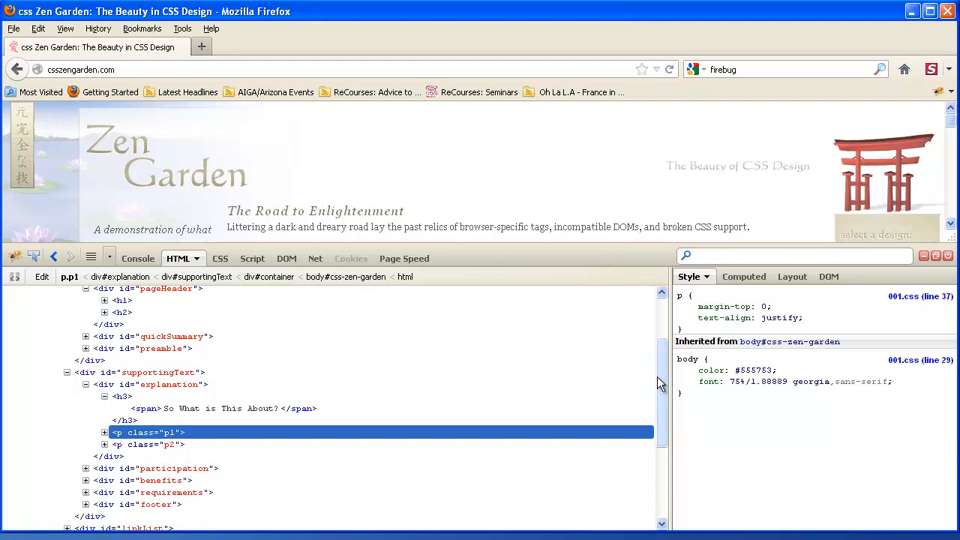
scroll(up, 3)
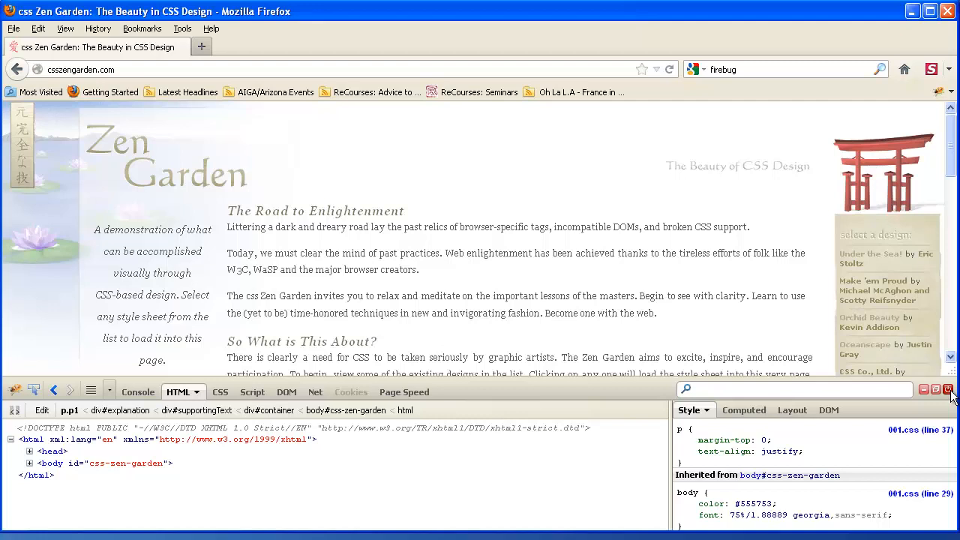
- Close Firebug and run the W3C HTML validator on the Zen Garden page
click(183, 27)
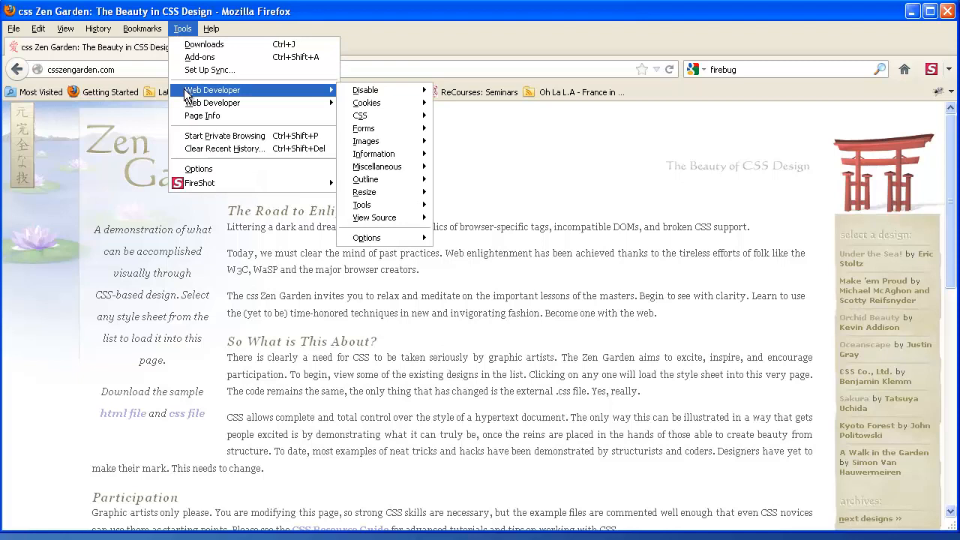
mouse_move(362, 205)
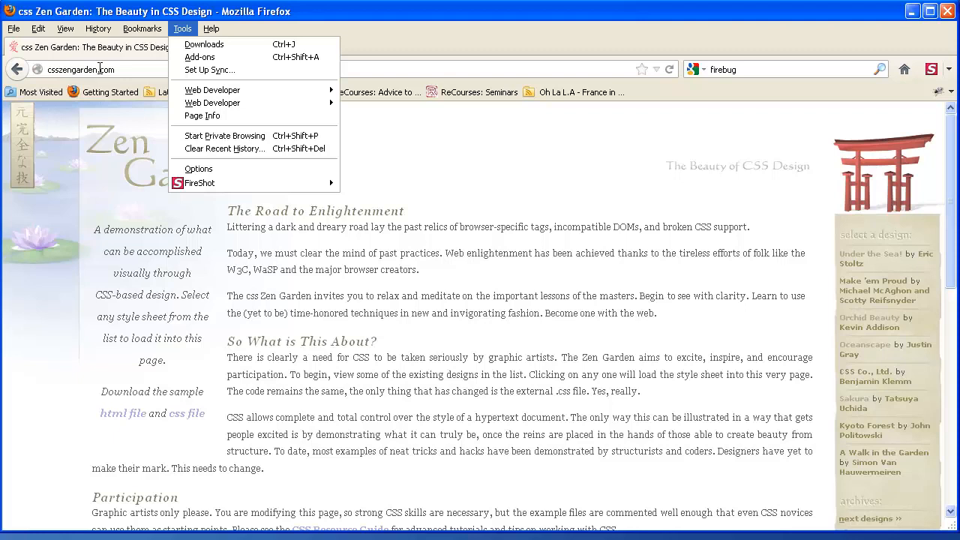
mouse_move(182, 28)
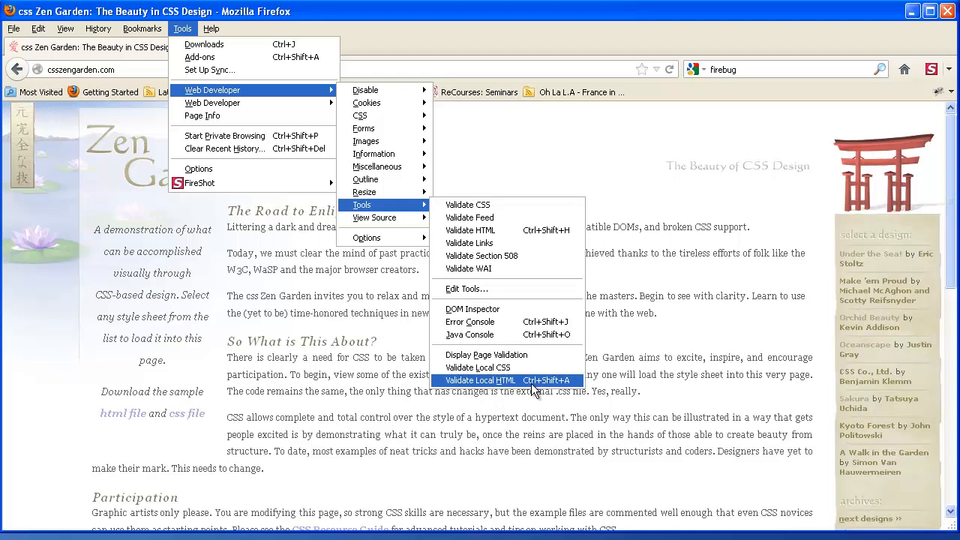
mouse_move(562, 385)
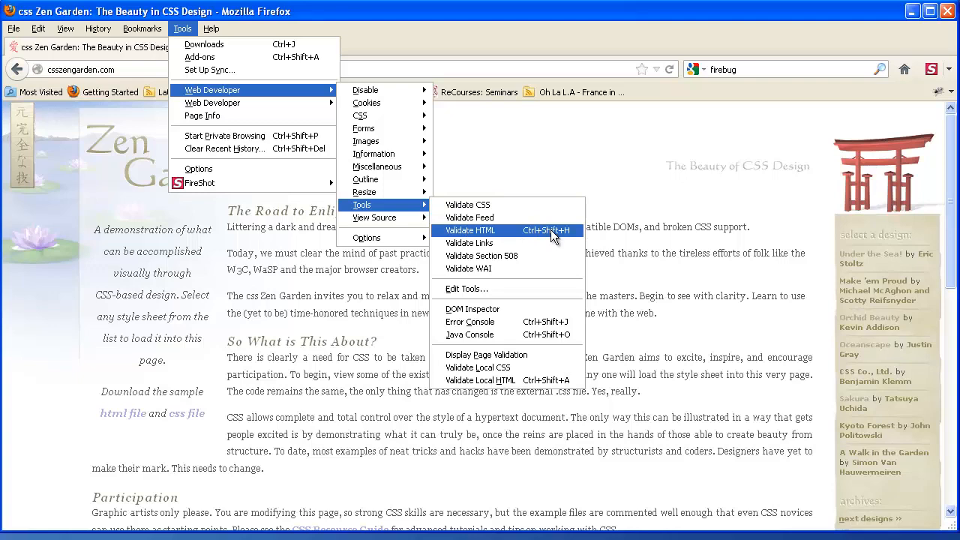
click(470, 230)
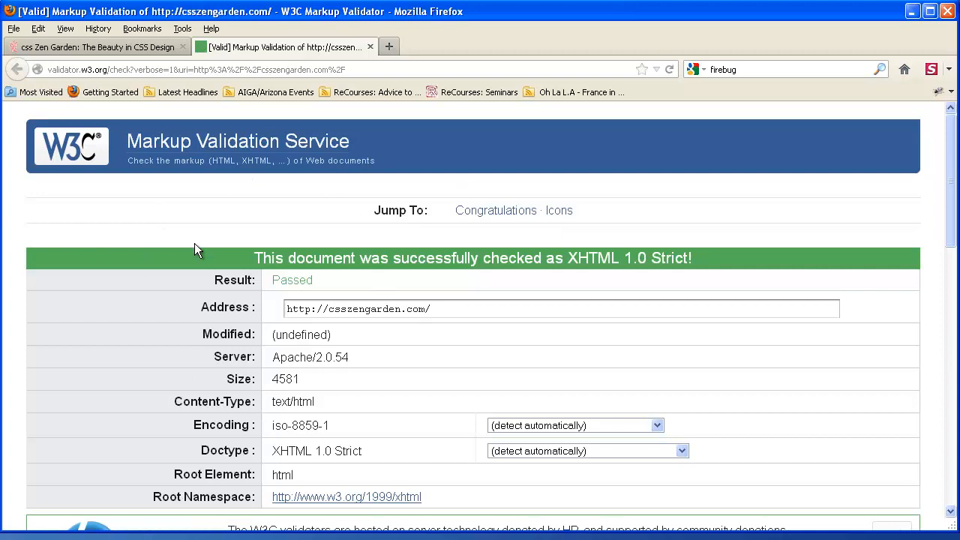